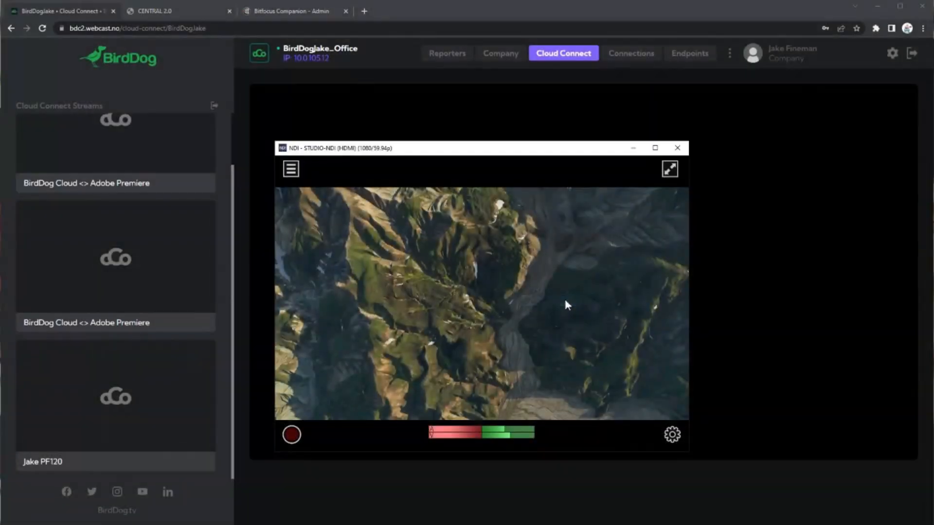
- Move the NDI Studio Monitor window up-left and enlarge it from its bottom-right corner
drag(481, 148, 332, 73)
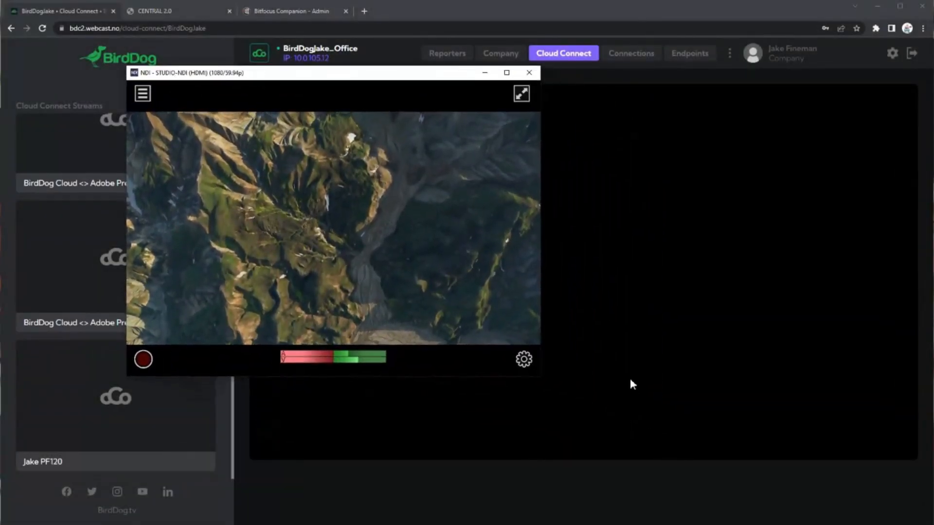
drag(539, 374, 803, 440)
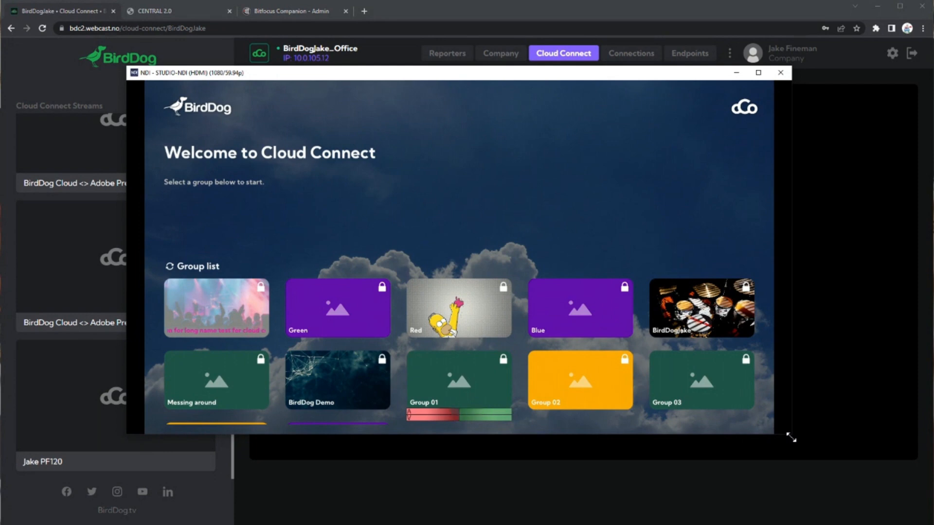
- Select the BirdDogJake tile in the group list to bring up the login prompt
click(215, 380)
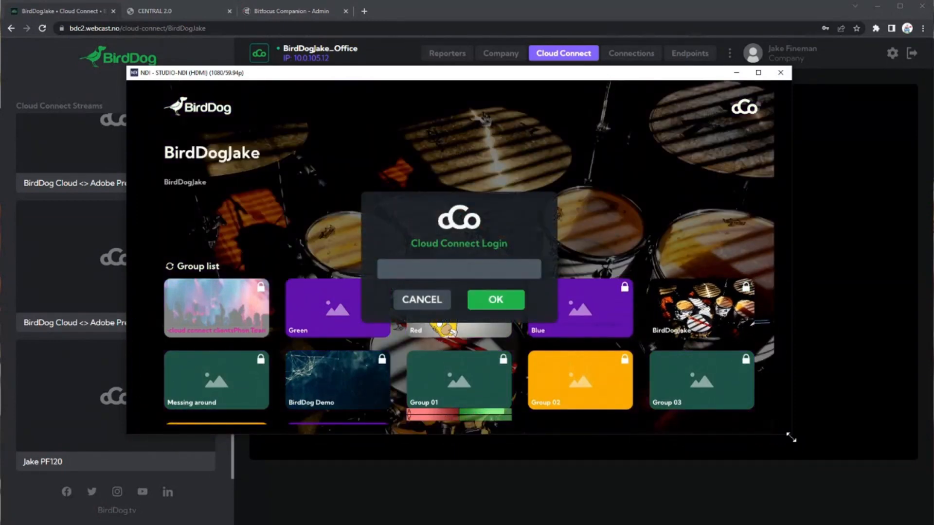
- Enter the BirdDogJake group password on the on-screen keyboard and confirm the login
click(458, 268)
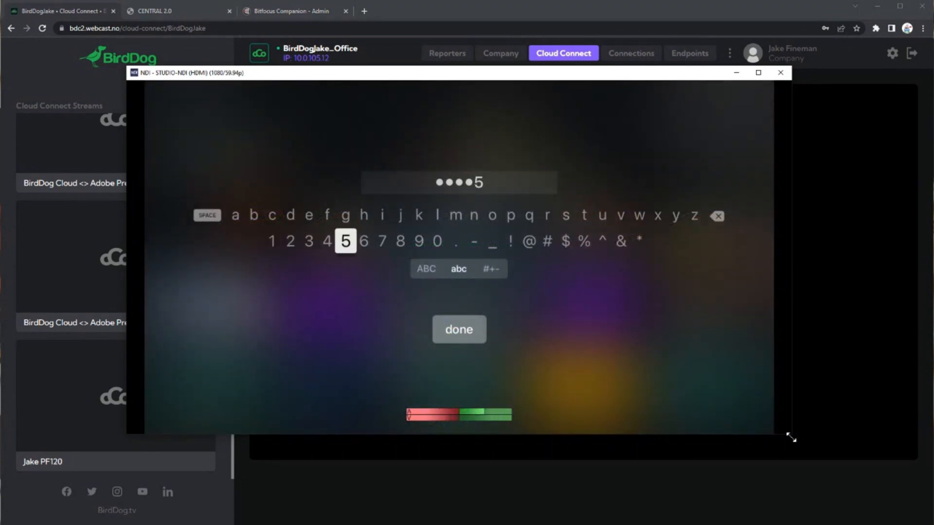
click(459, 329)
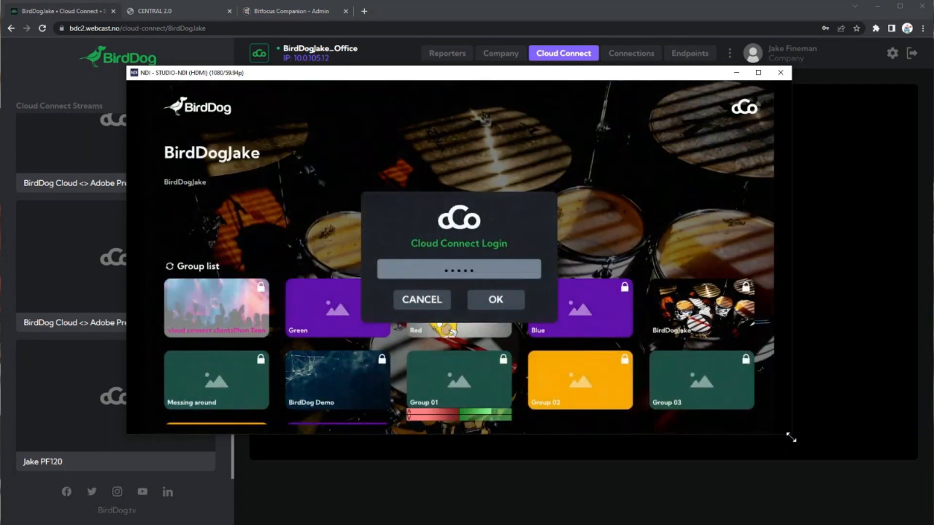
click(495, 300)
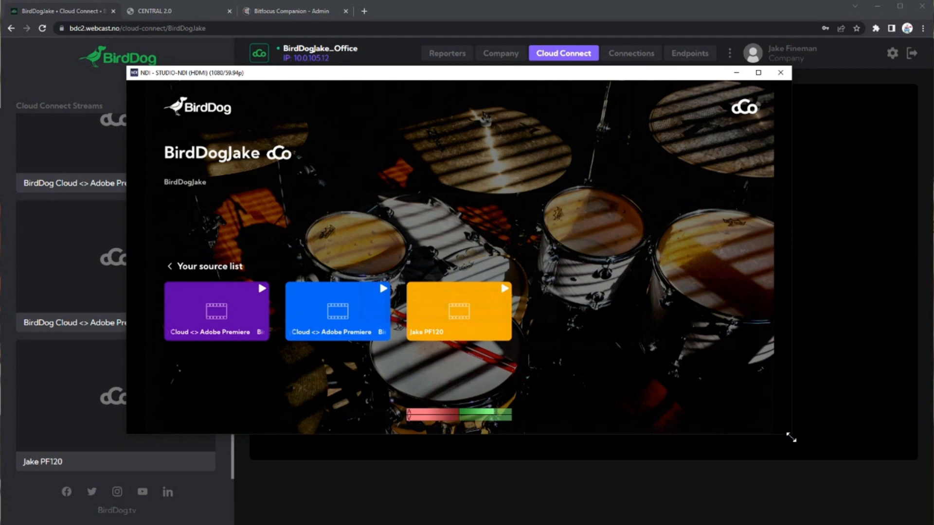
- Remove the Jake PF120 stream from the BirdDogJake source list and let the app reload
click(461, 312)
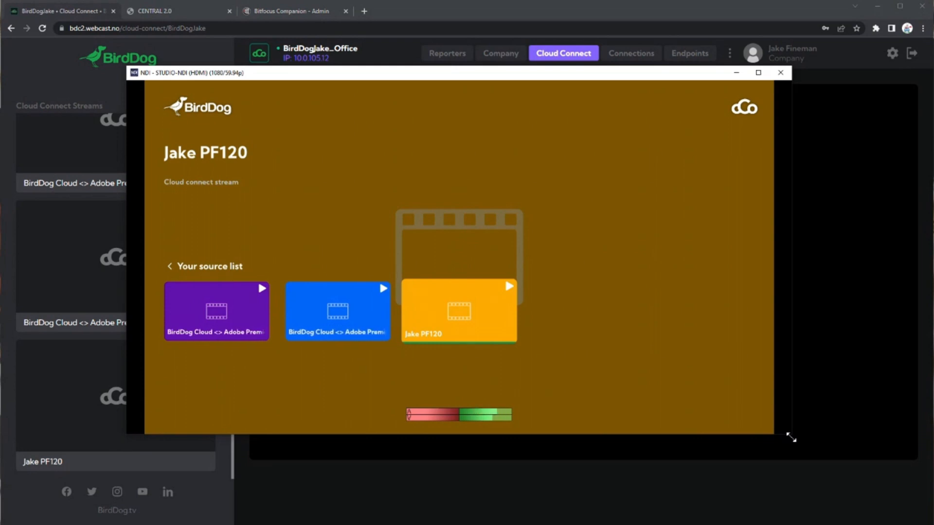
click(338, 312)
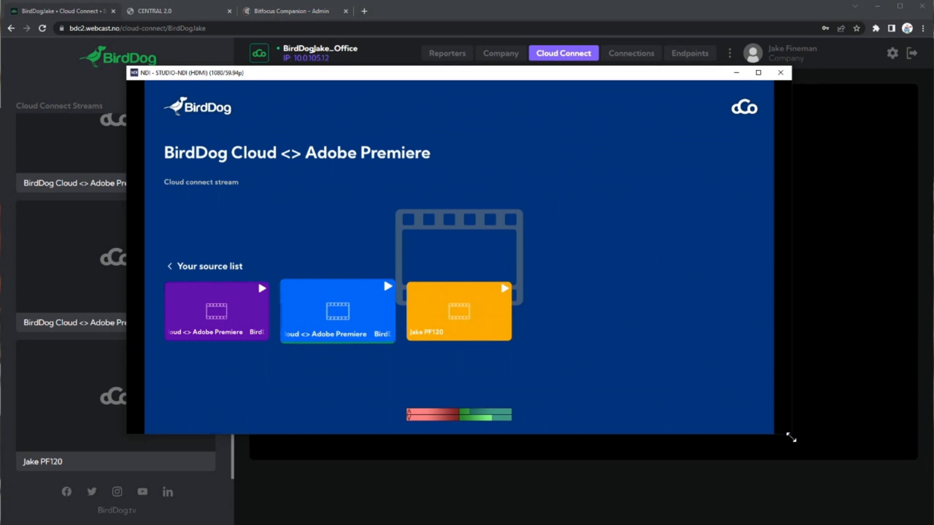
click(458, 313)
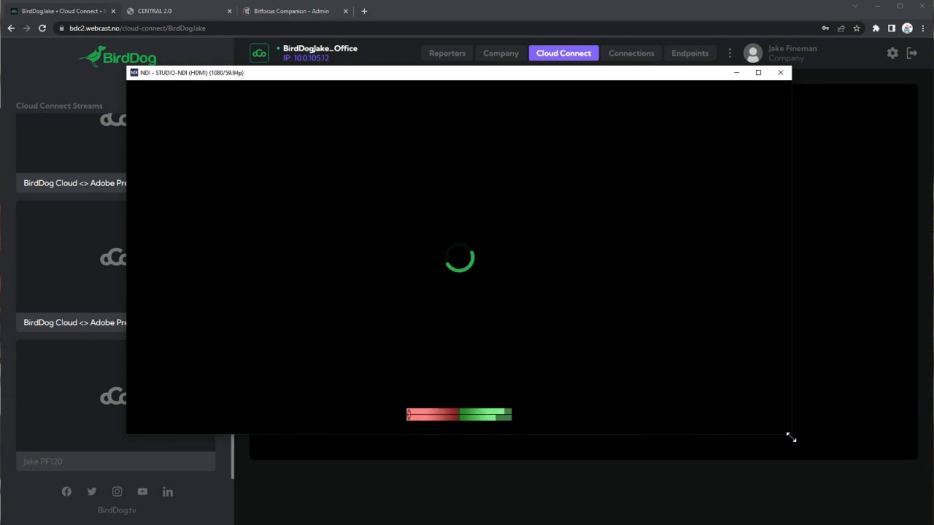
mouse_move(547, 252)
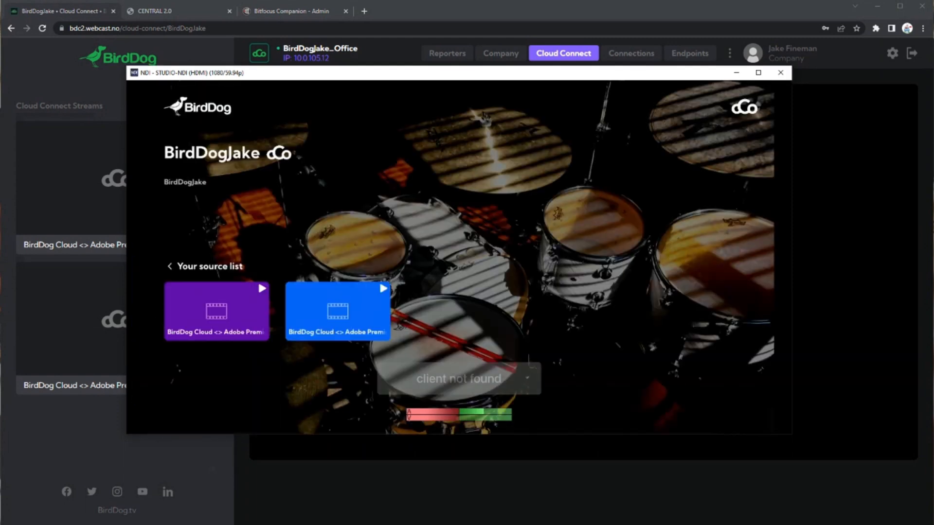
- Select the first BirdDog Cloud <> Adobe Premiere tile and start playing it
click(217, 315)
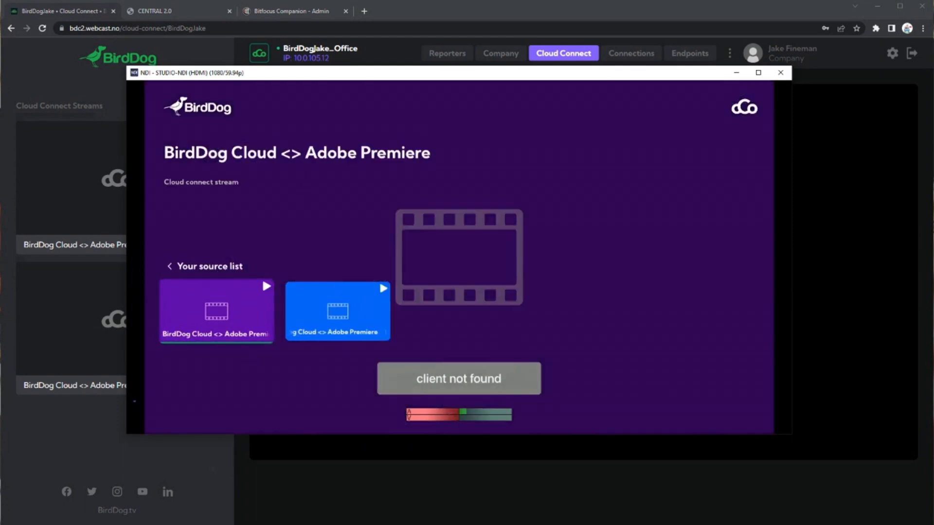
click(338, 312)
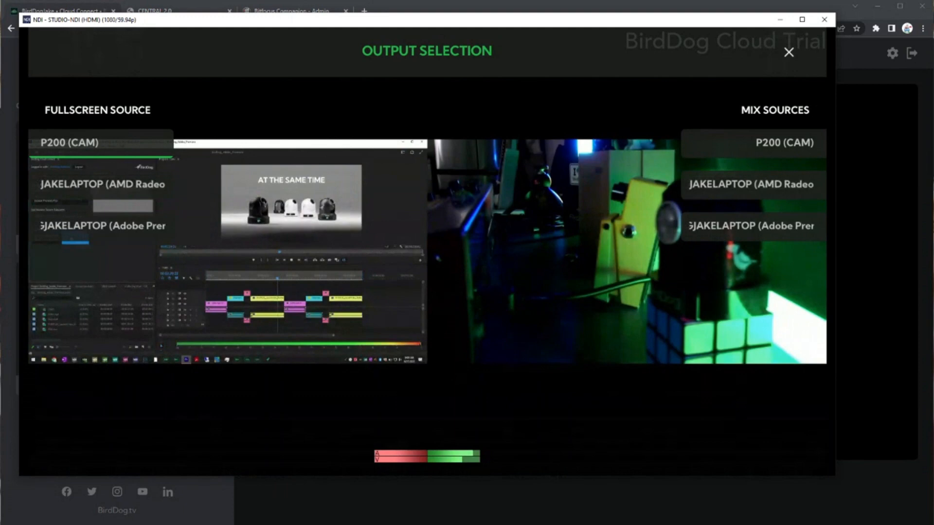
- Choose P200 (CAM) as the Fullscreen Source in Output Selection
click(70, 143)
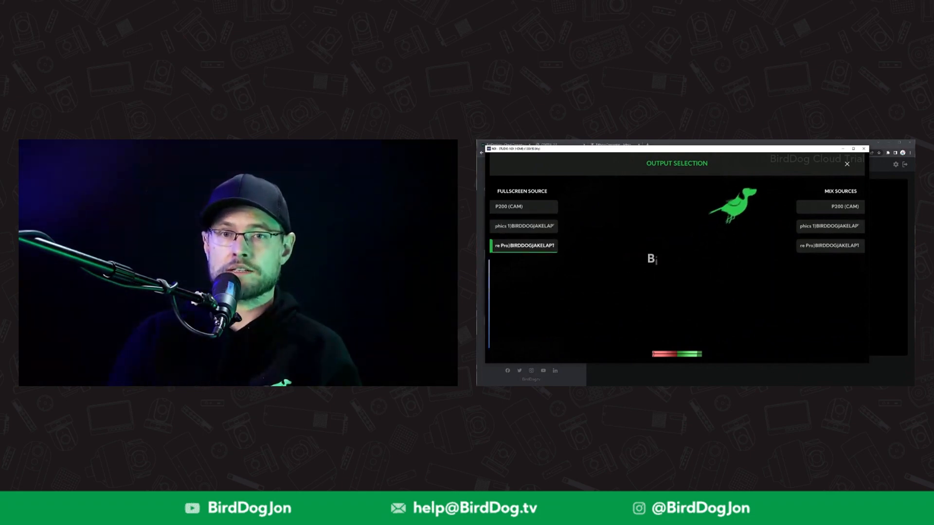
click(523, 206)
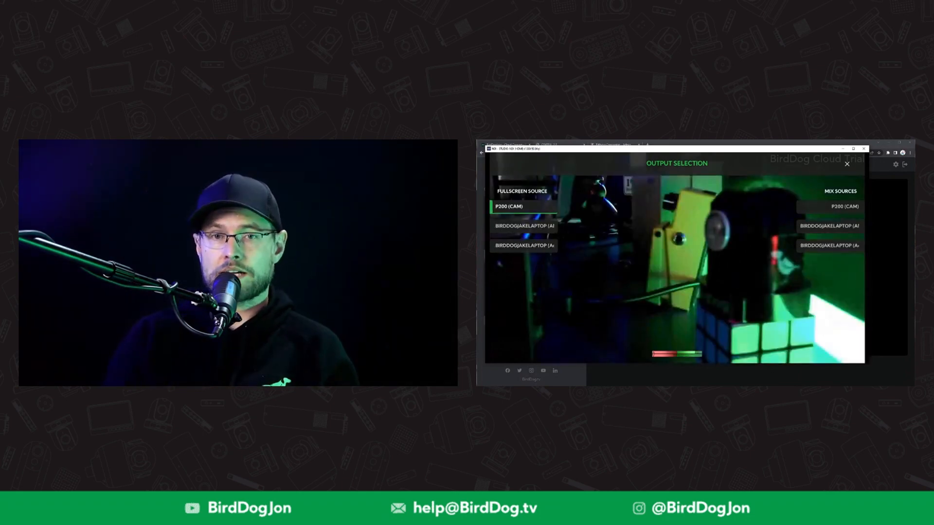